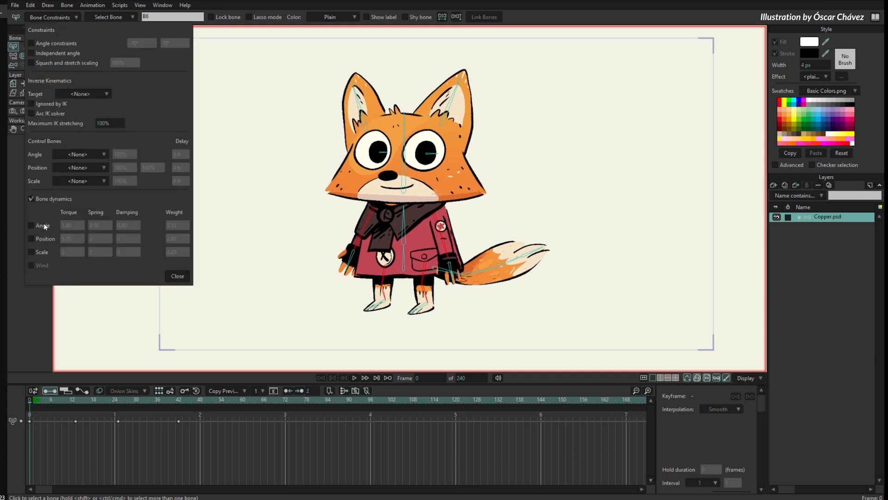
- Close the Bone Constraints panel for bone B6 and preview the fox's motion on the timeline
click(178, 276)
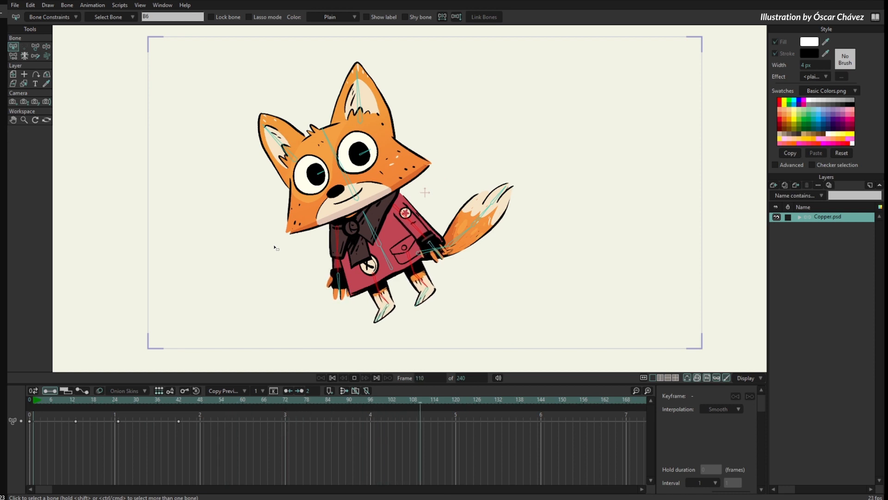
click(305, 399)
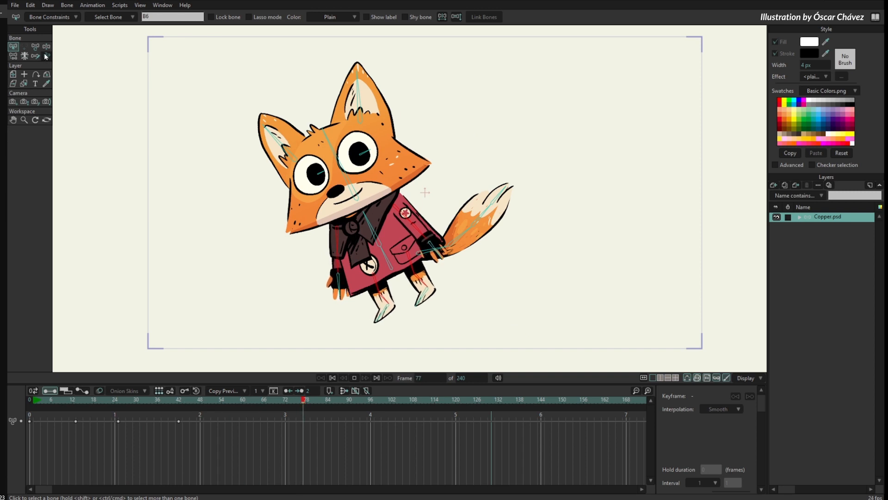
- With the Wind and Gravity tool, set gravity to 107% at about -93° so the fox's arms droop
click(47, 56)
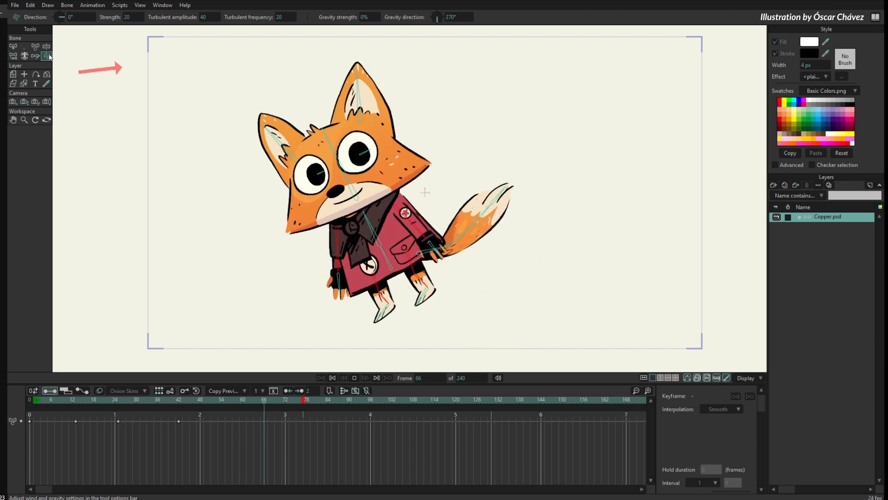
click(161, 400)
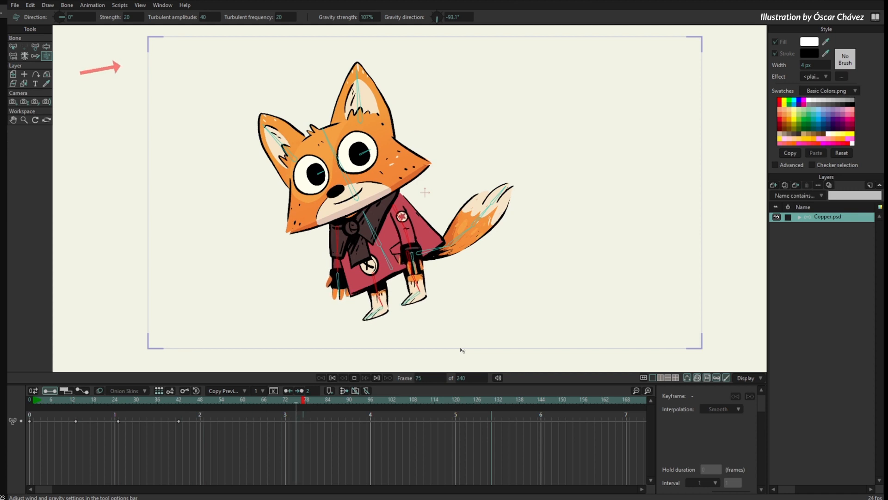
- Pose the fox's bones at frames 7, 18 and 45 with the Transform Bone tool for a leaning bounce
click(199, 400)
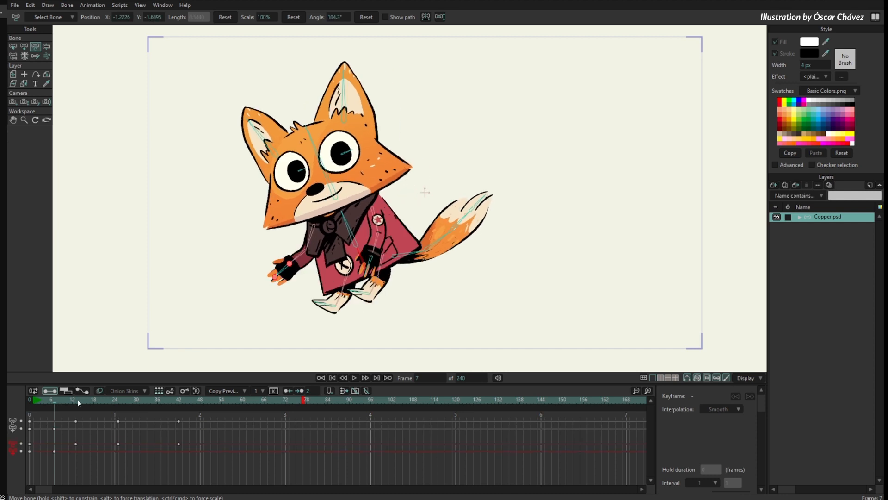
click(92, 399)
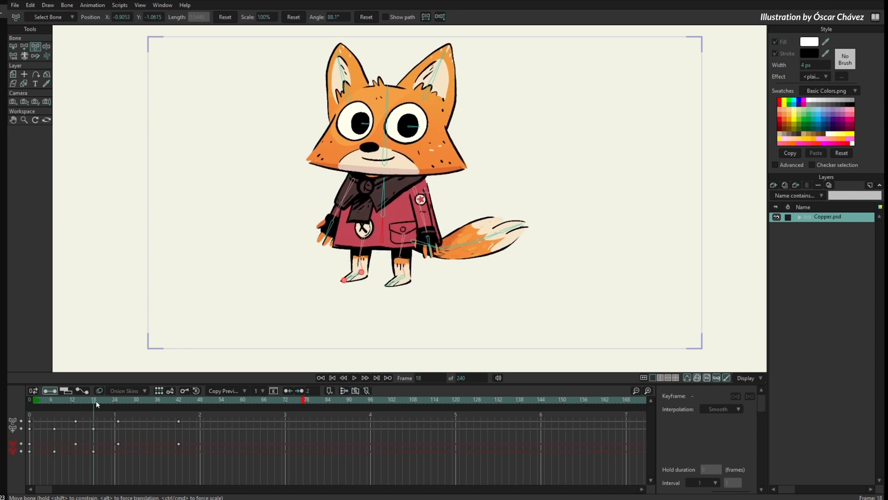
click(113, 400)
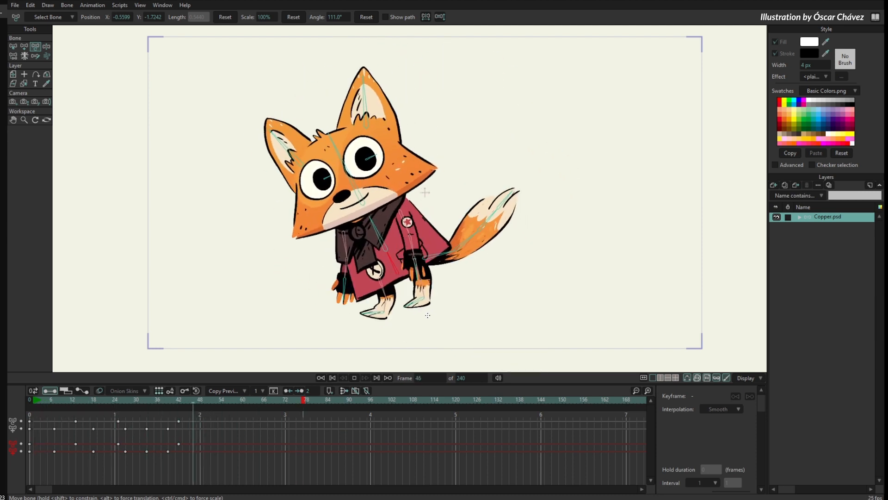
click(93, 400)
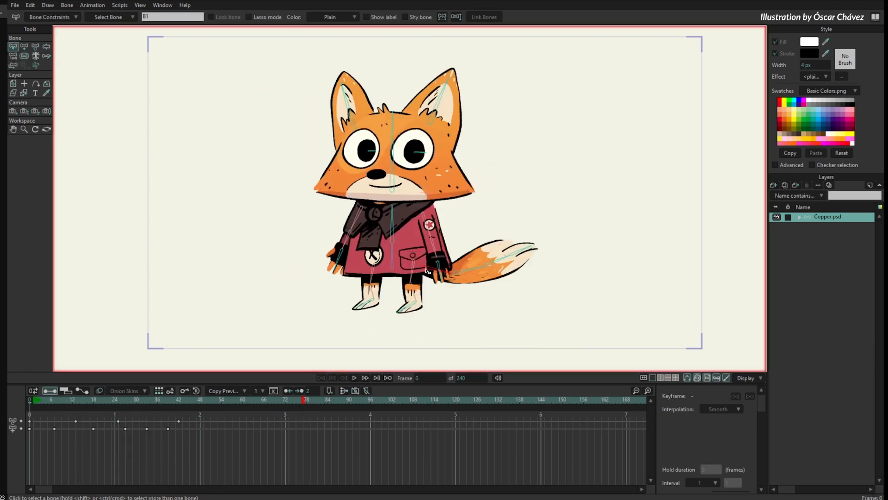
- Enable angle dynamics on bones B20 and B21, with spring 0.30 on B21, and close the panel
click(50, 17)
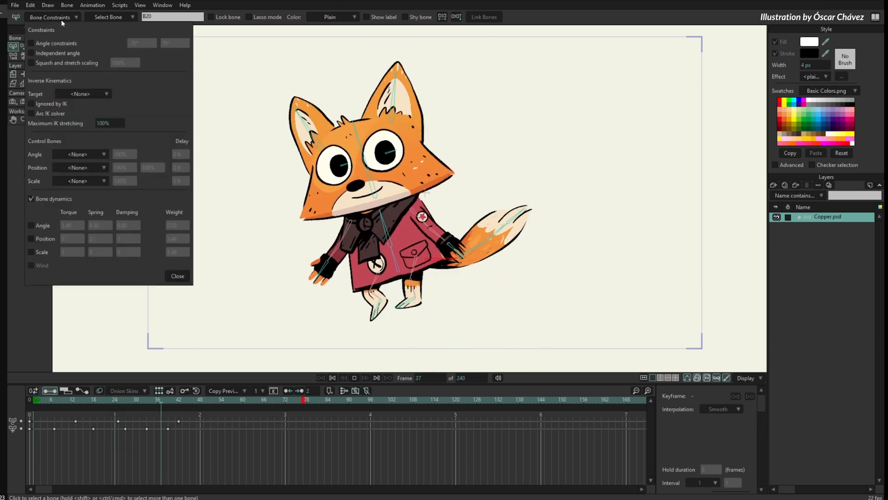
click(31, 225)
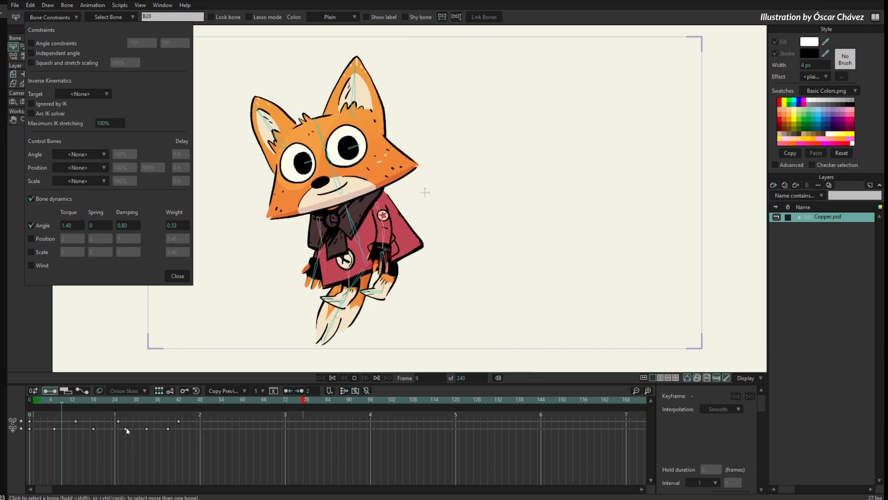
click(177, 275)
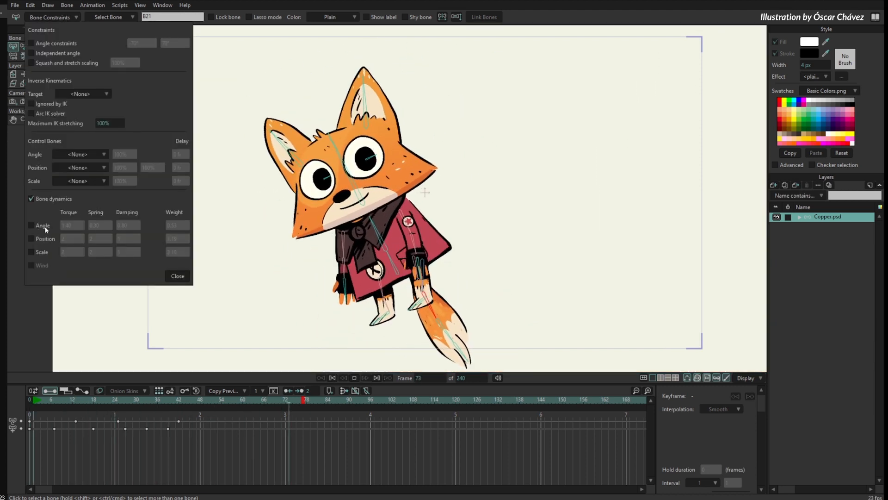
click(31, 225)
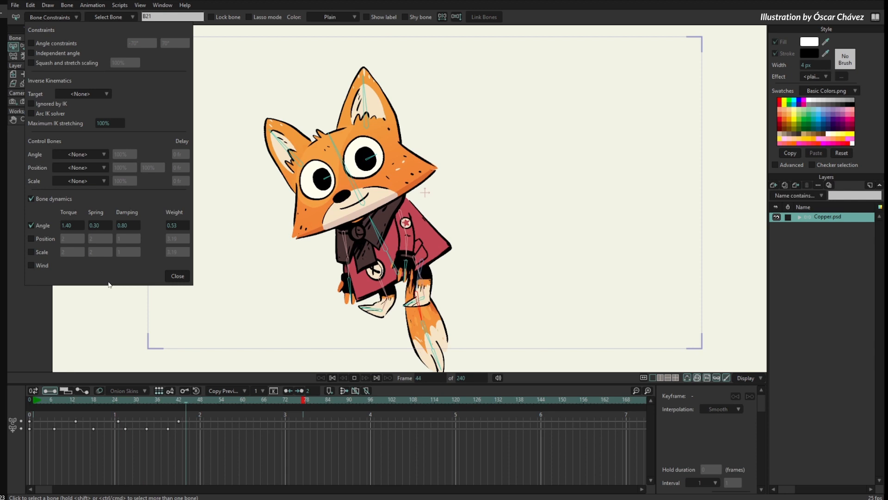
click(85, 400)
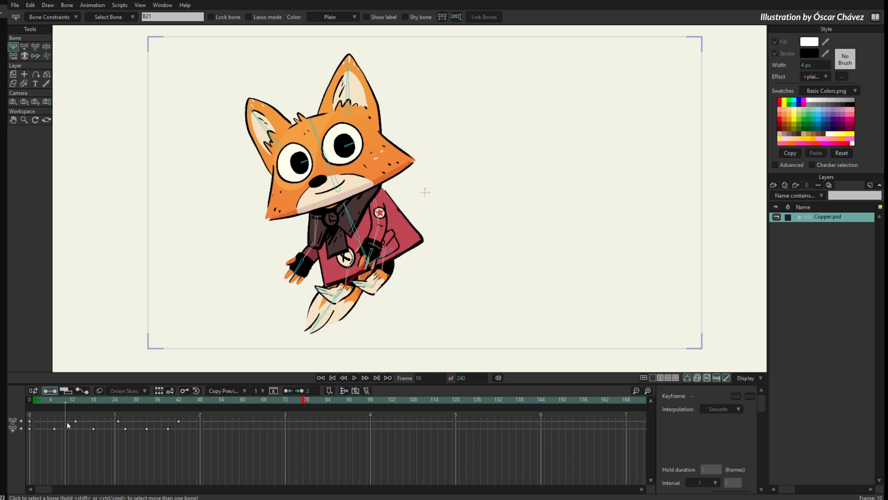
- Check the fox's gravity channel, then load the rigged snowman project in place of the fox
click(46, 56)
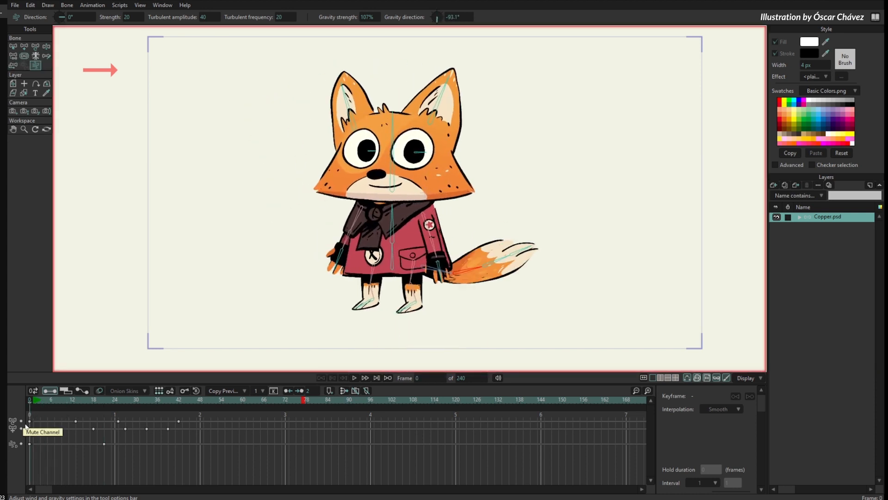
click(354, 378)
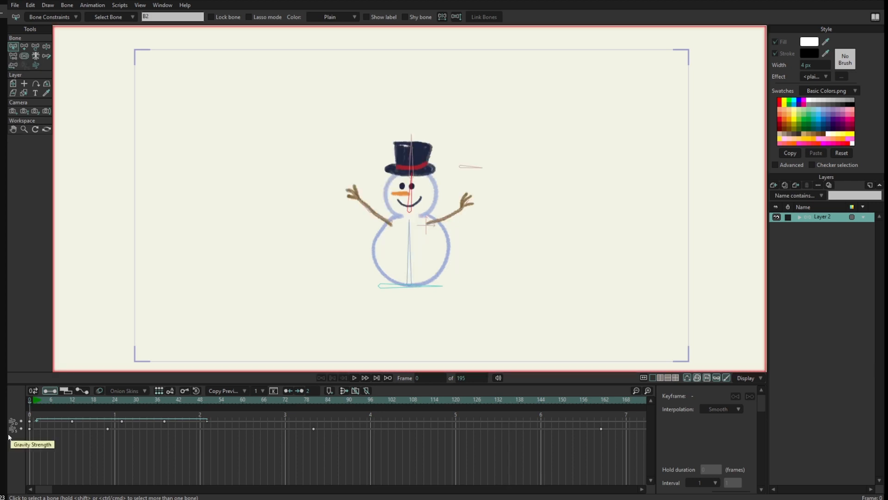
- Play the snowman leaning with swinging hat and arms and show its 1% gravity settings
click(354, 377)
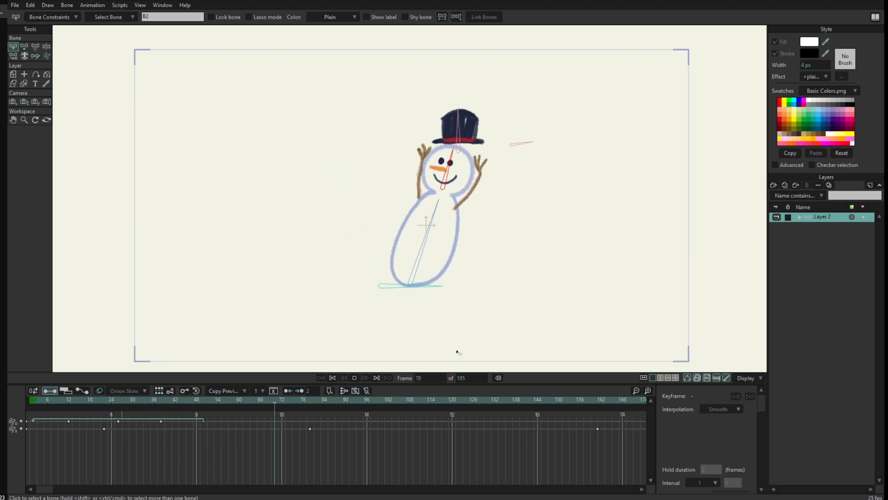
click(531, 399)
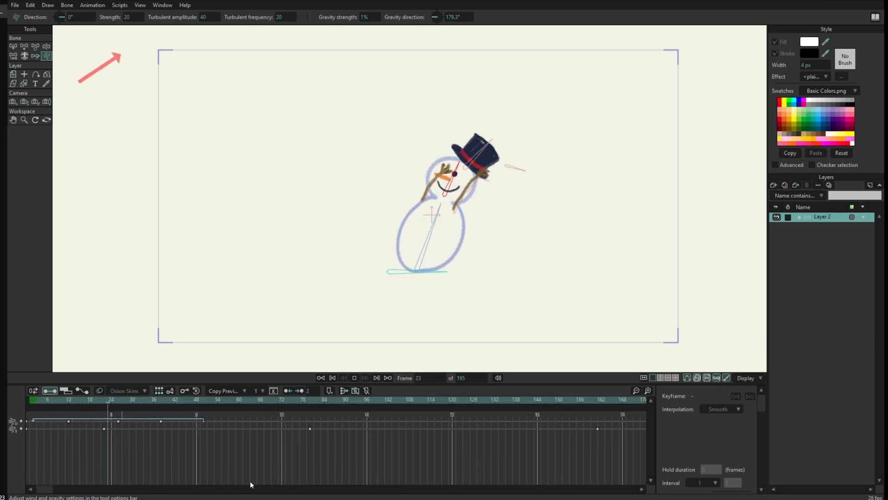
click(278, 419)
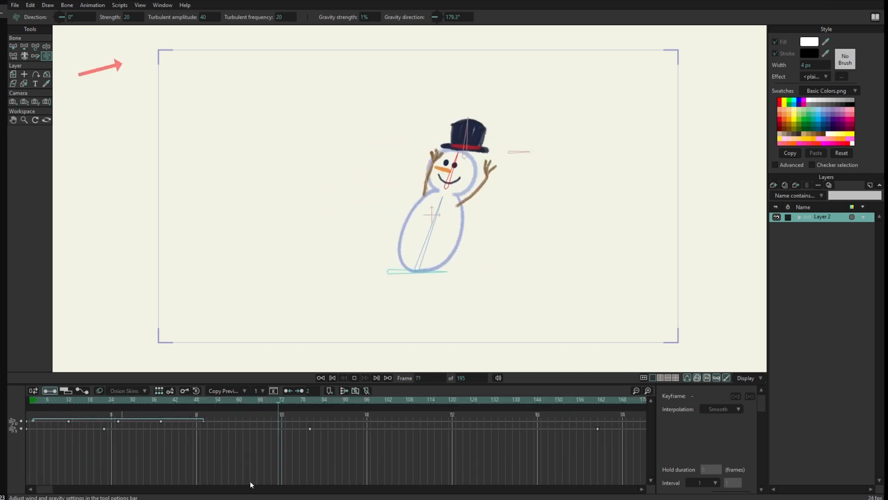